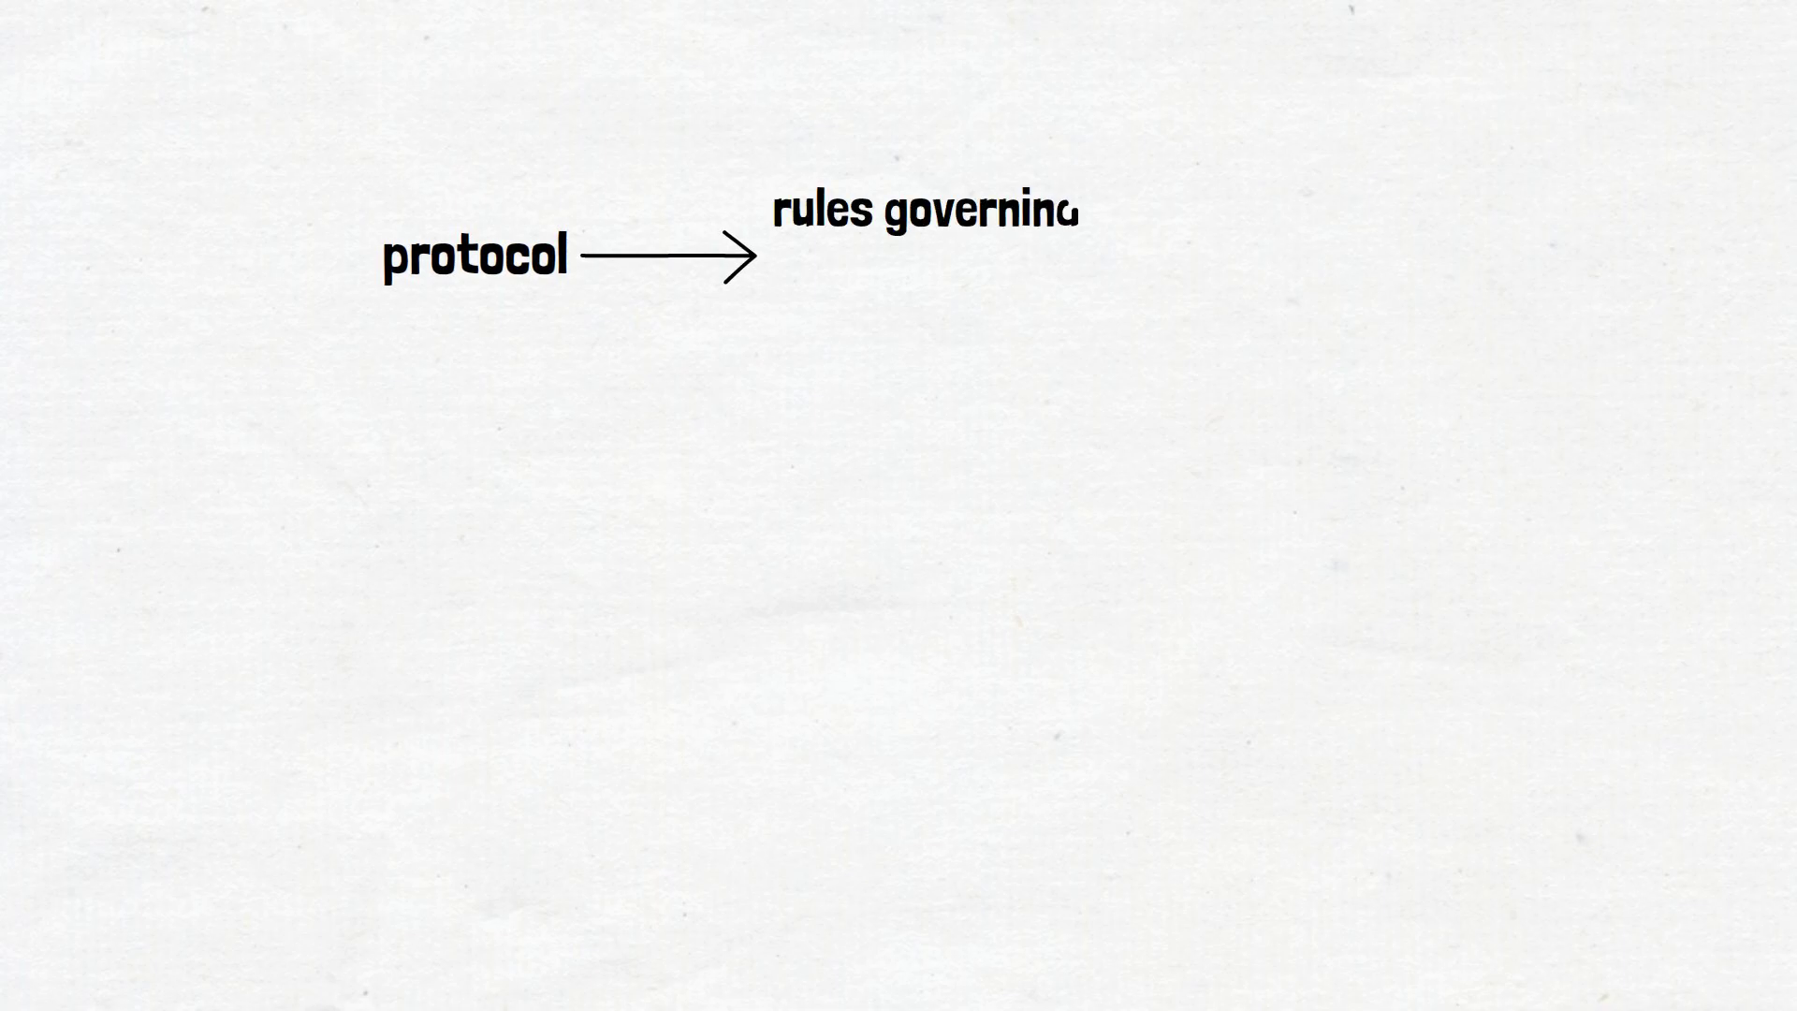
pyautogui.write('the syntax, semantics, and syn')
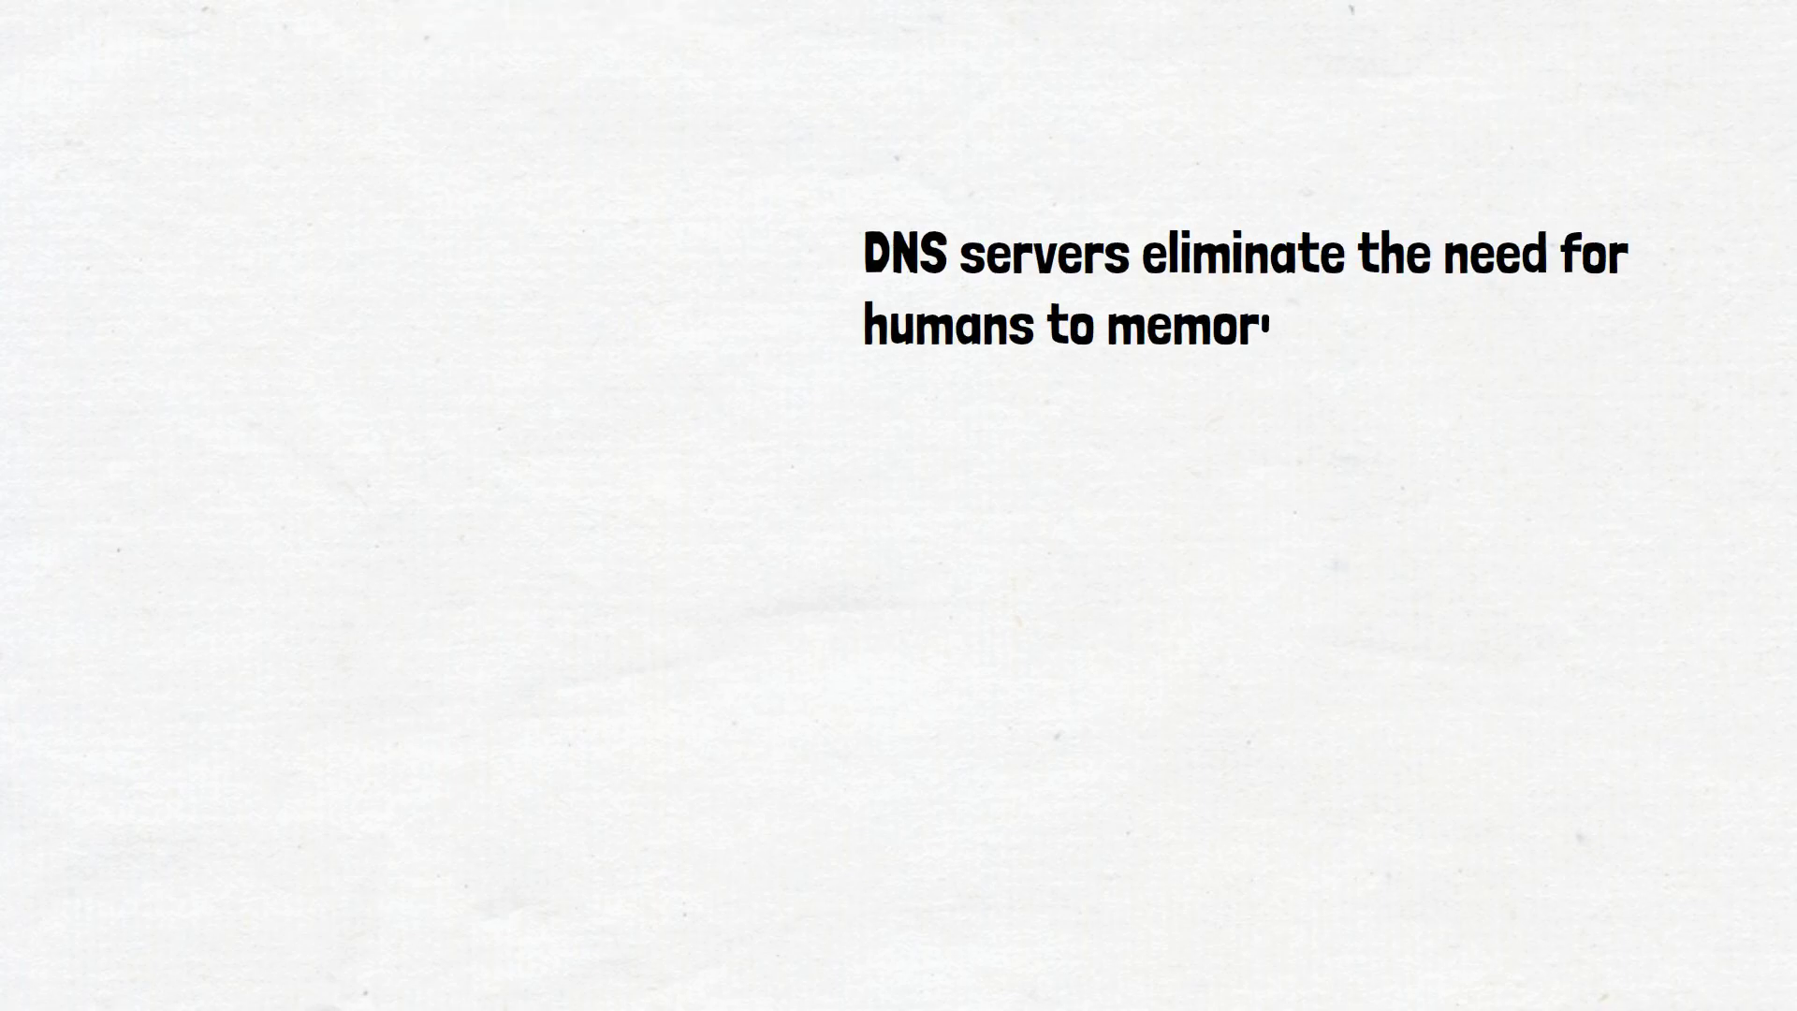
pyautogui.write('ize IP addresses such as 192.1')
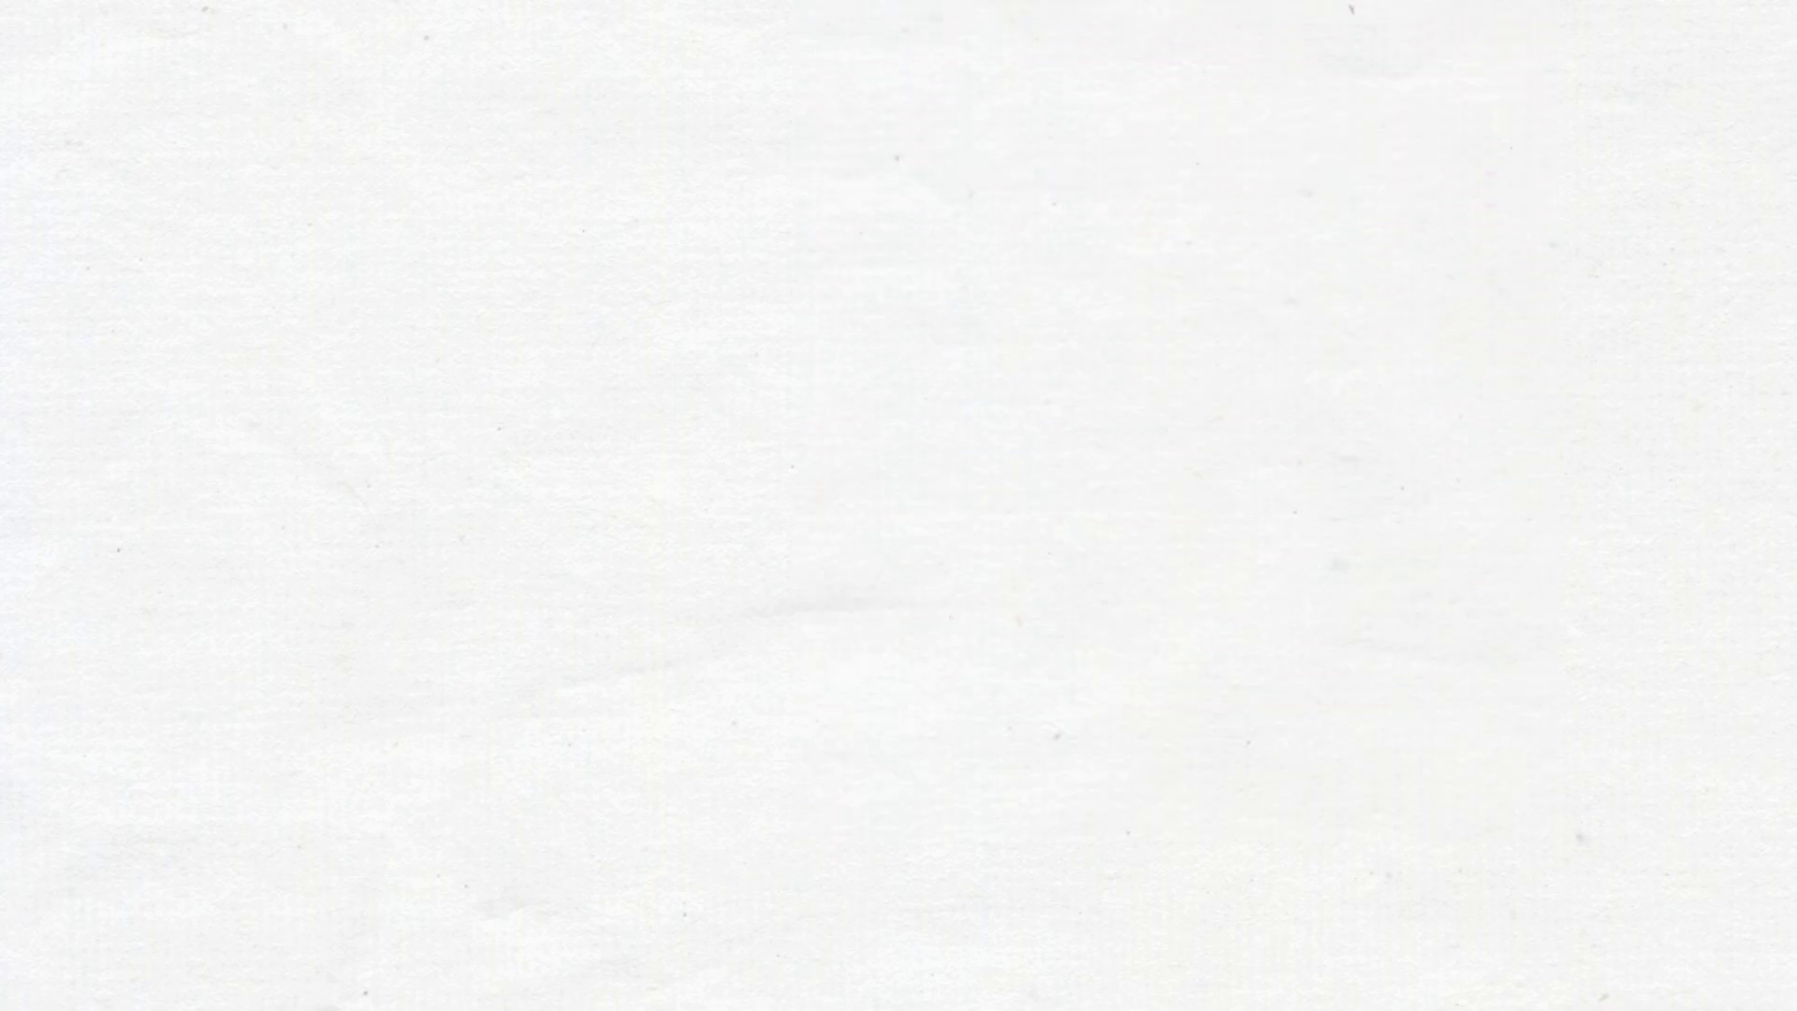
pyautogui.write('translation must occur between what a user types')
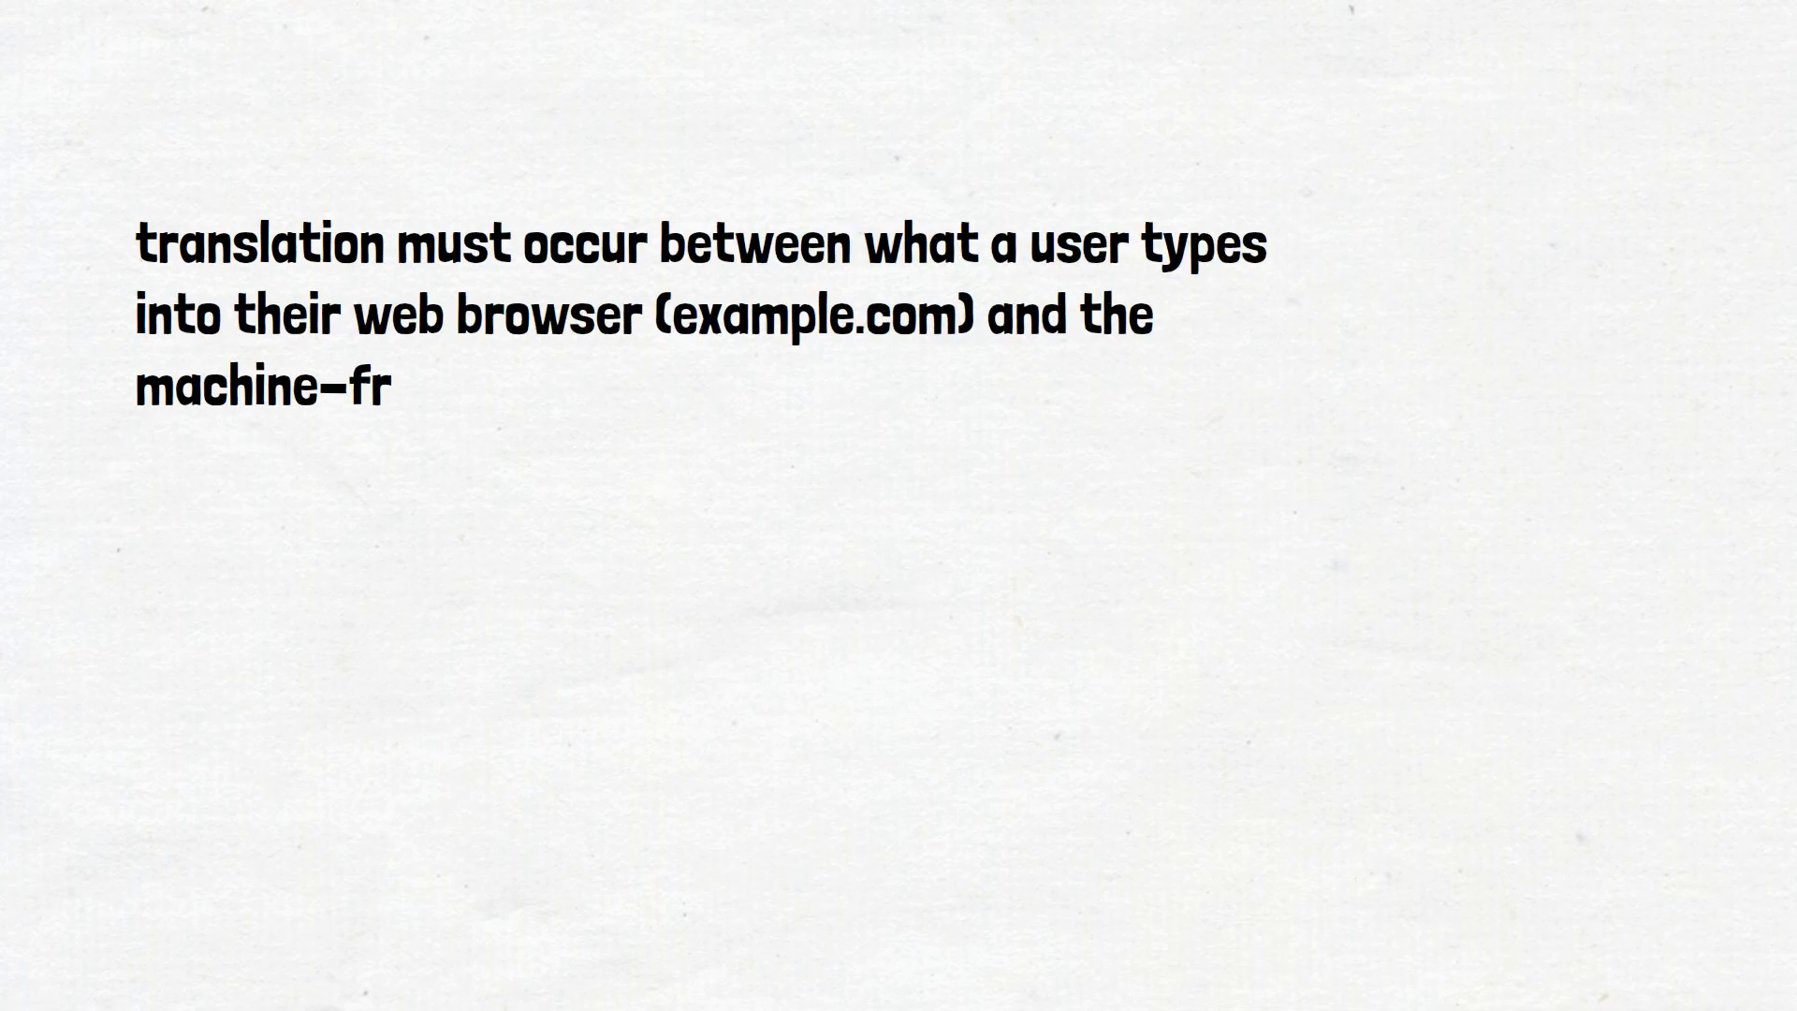
pyautogui.write('iendly address necessary to locate')
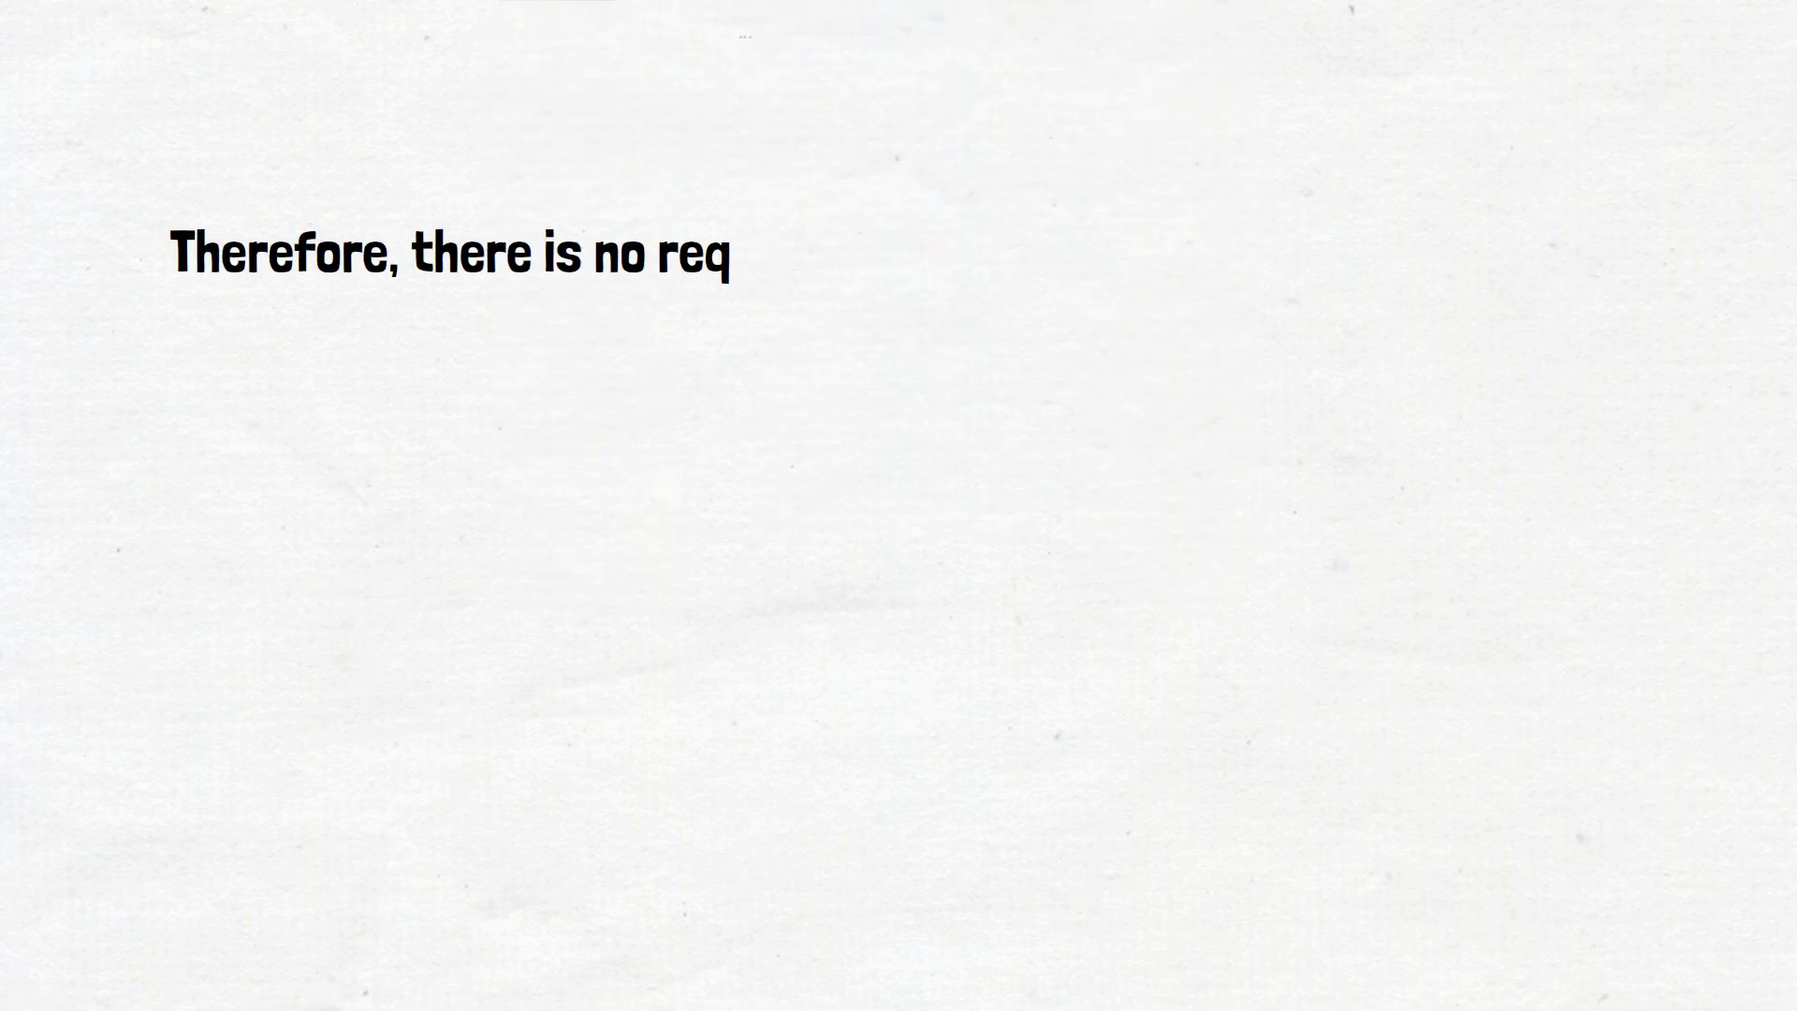
pyautogui.write('uirement for any user configuratio')
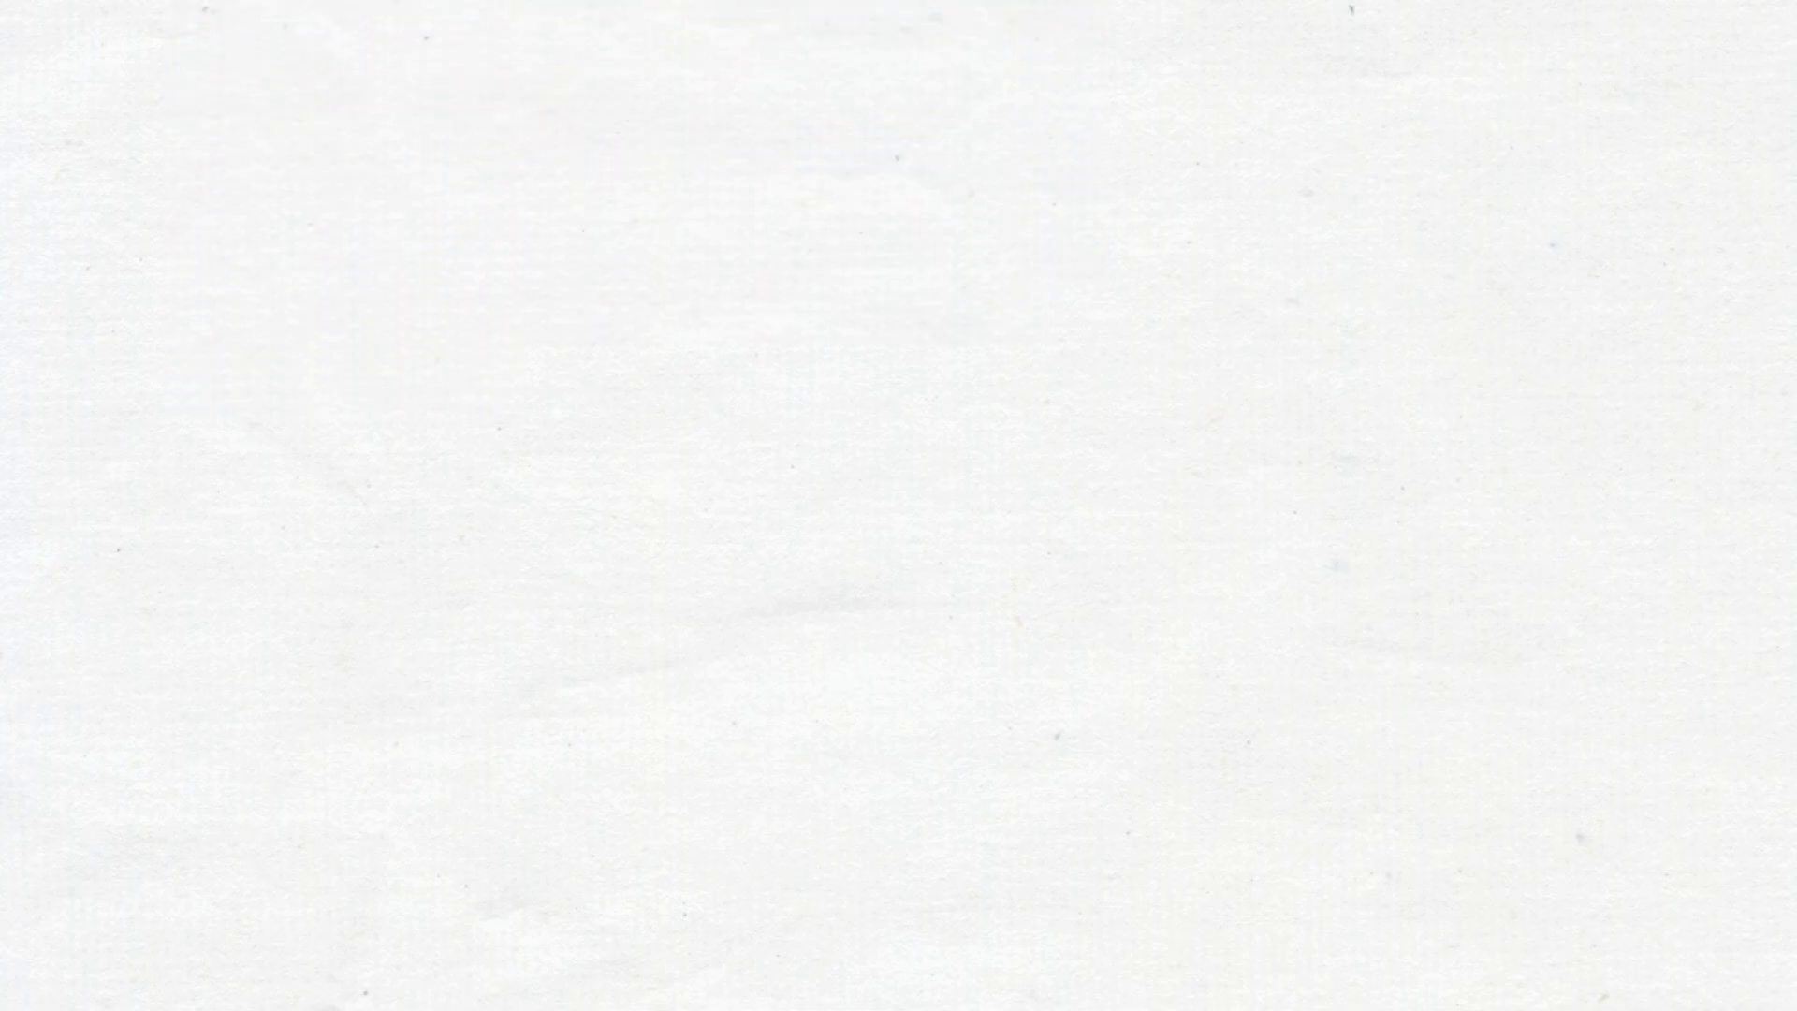
pyautogui.write('local networks as well as large ente')
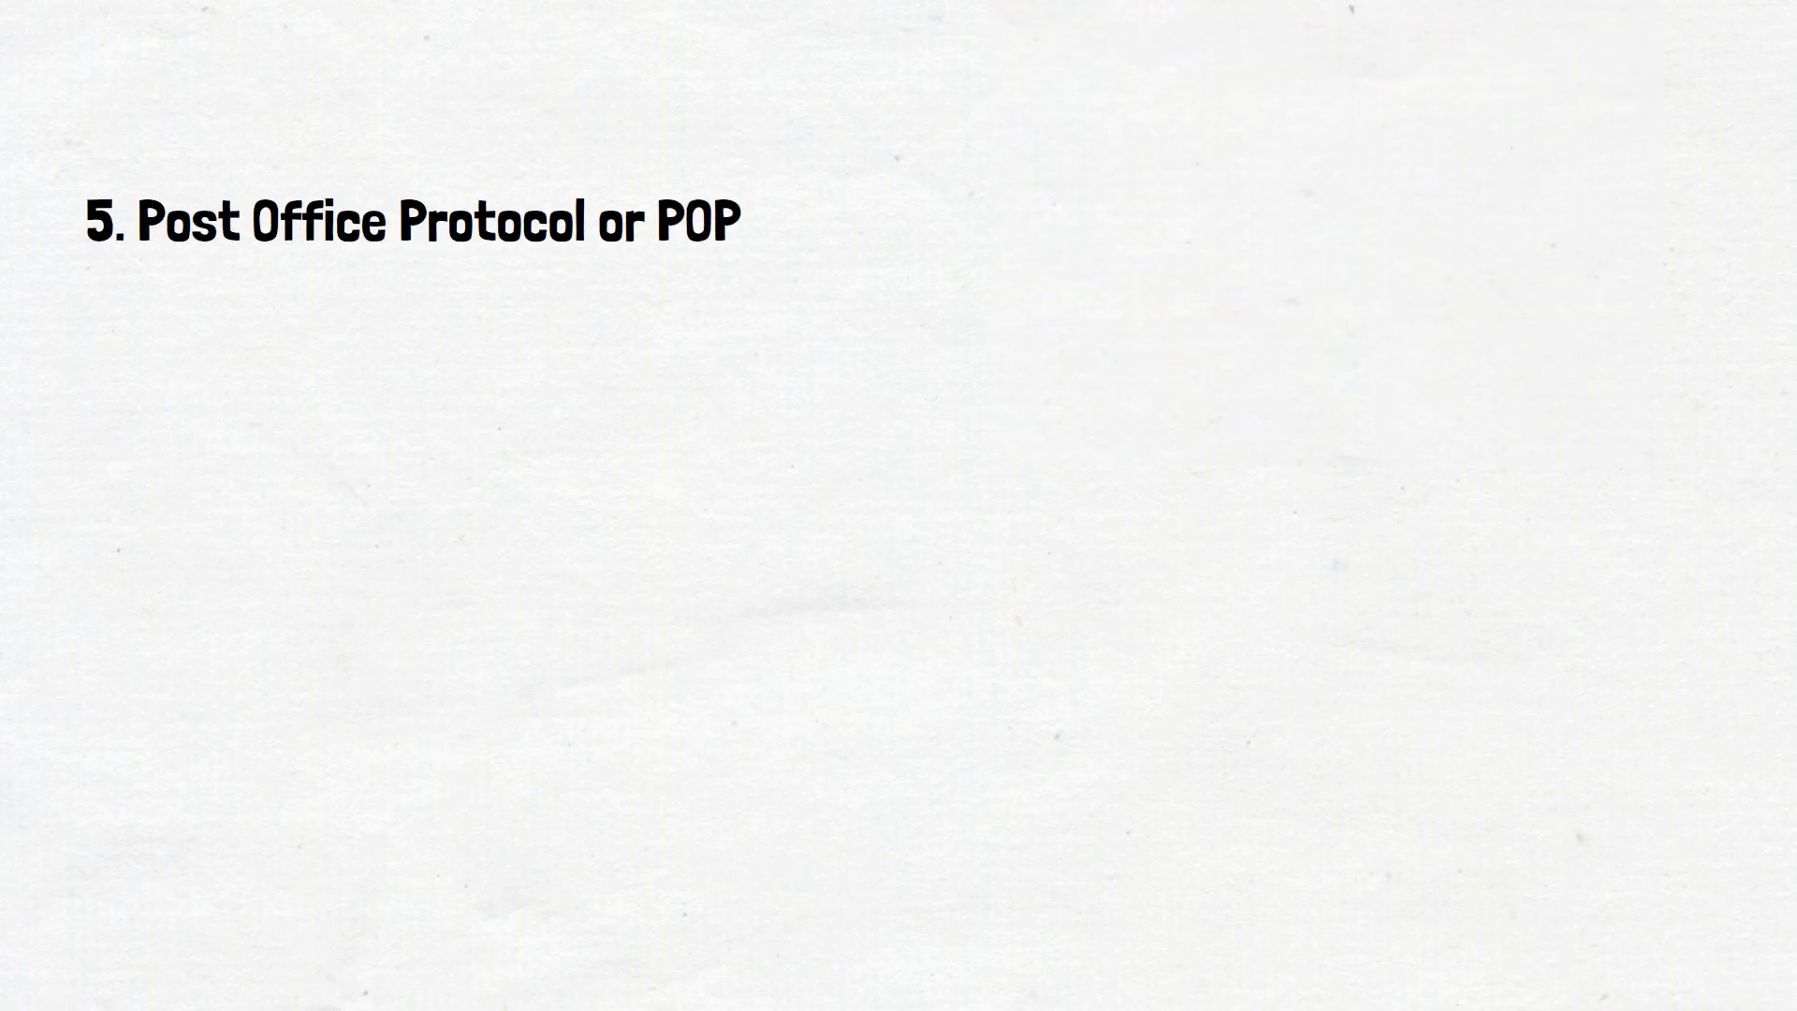
pyautogui.write('applicat')
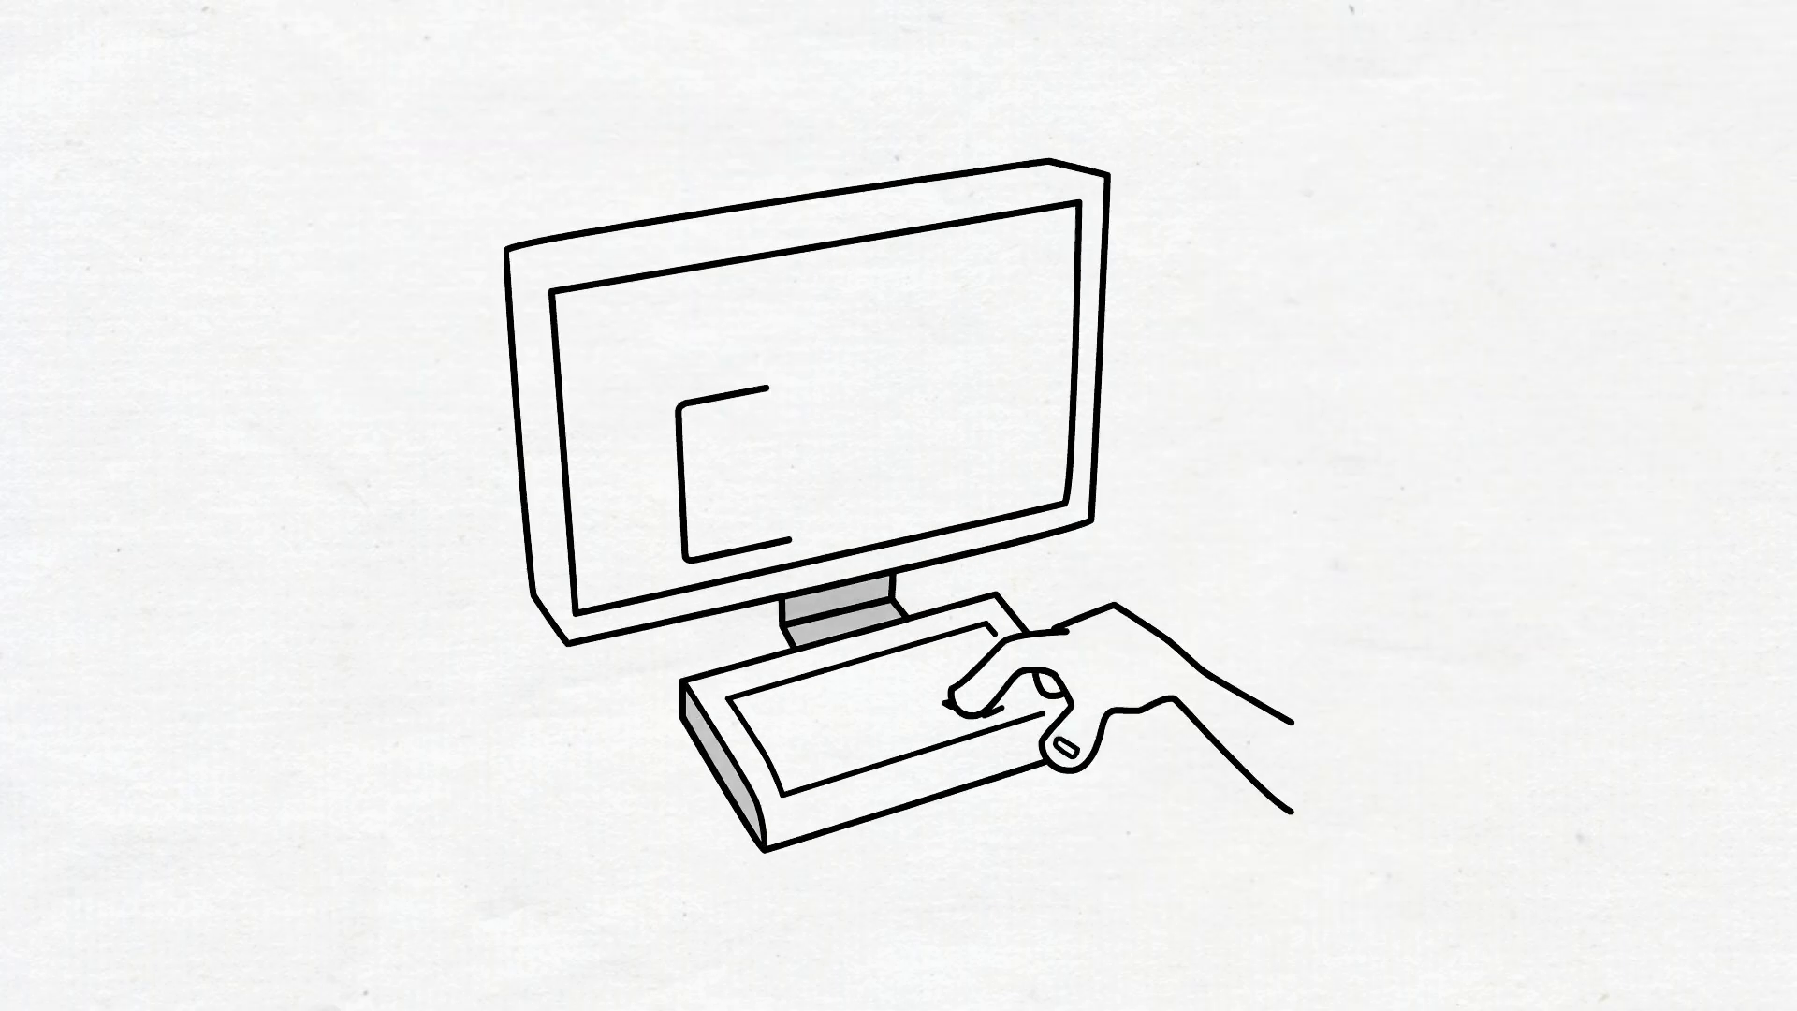
pyautogui.scroll(-3)
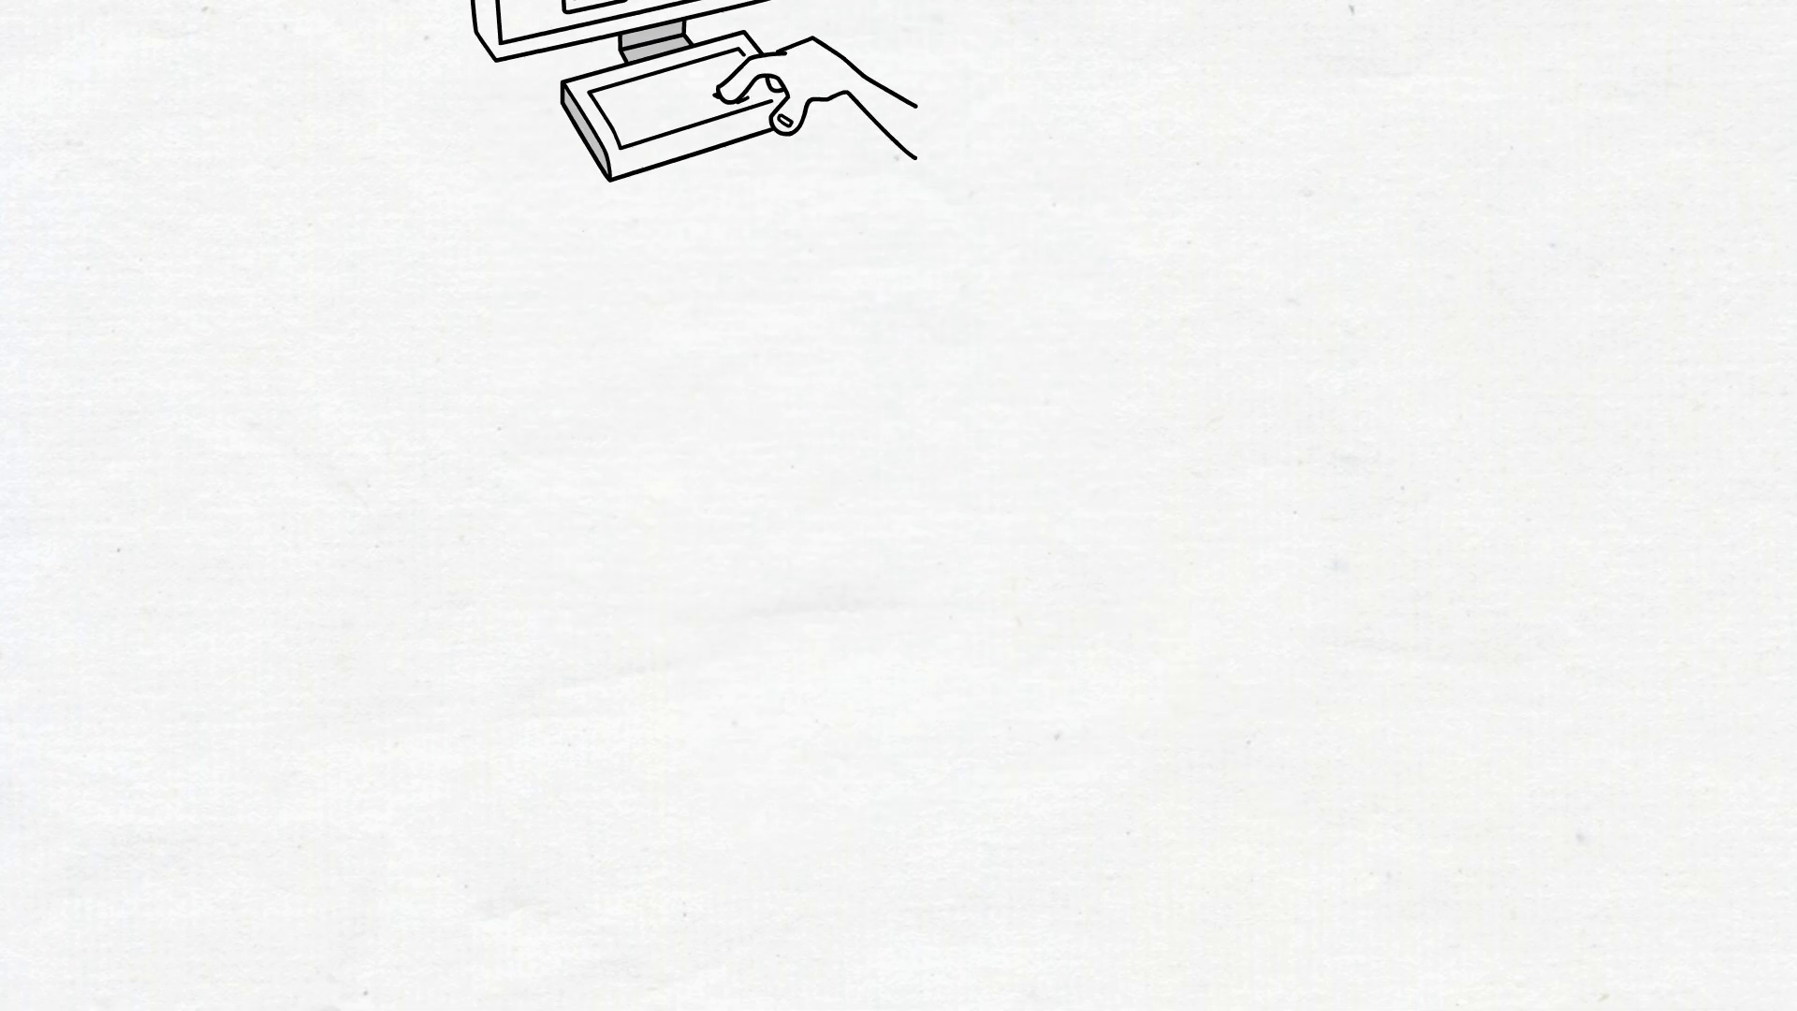